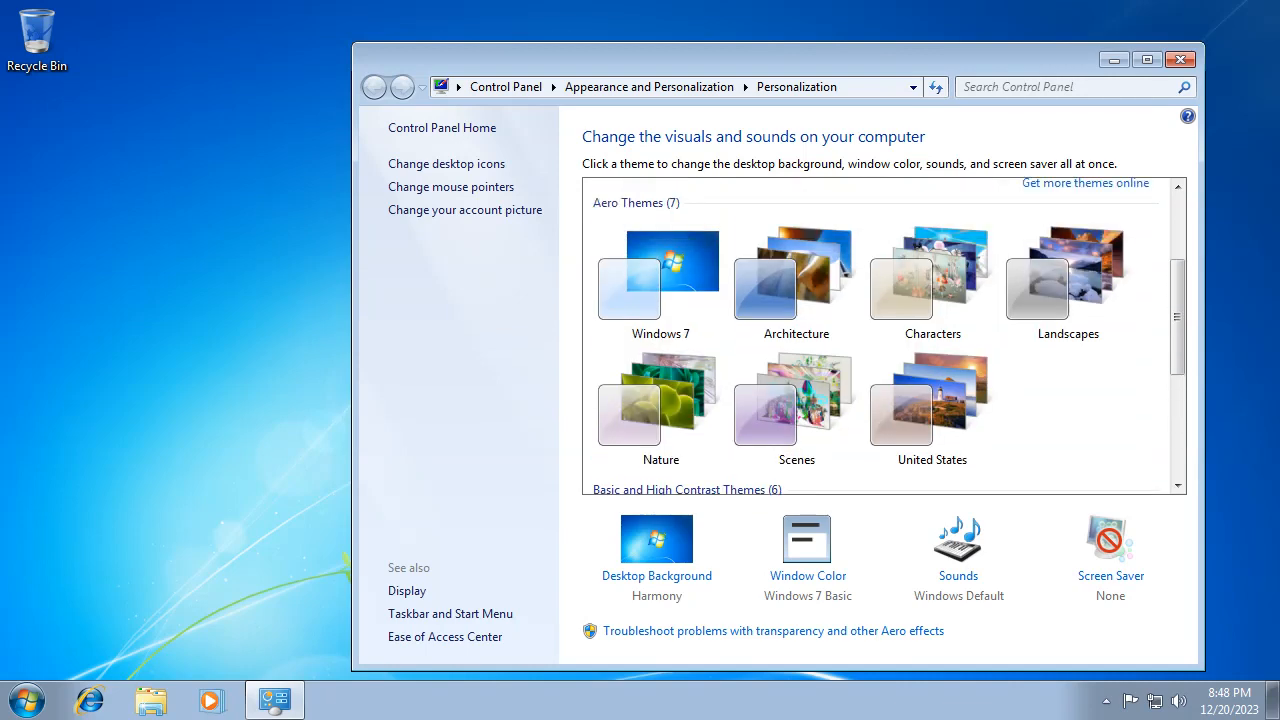
# Apply the Architecture Aero theme from the Personalization theme list
pyautogui.click(660, 280)
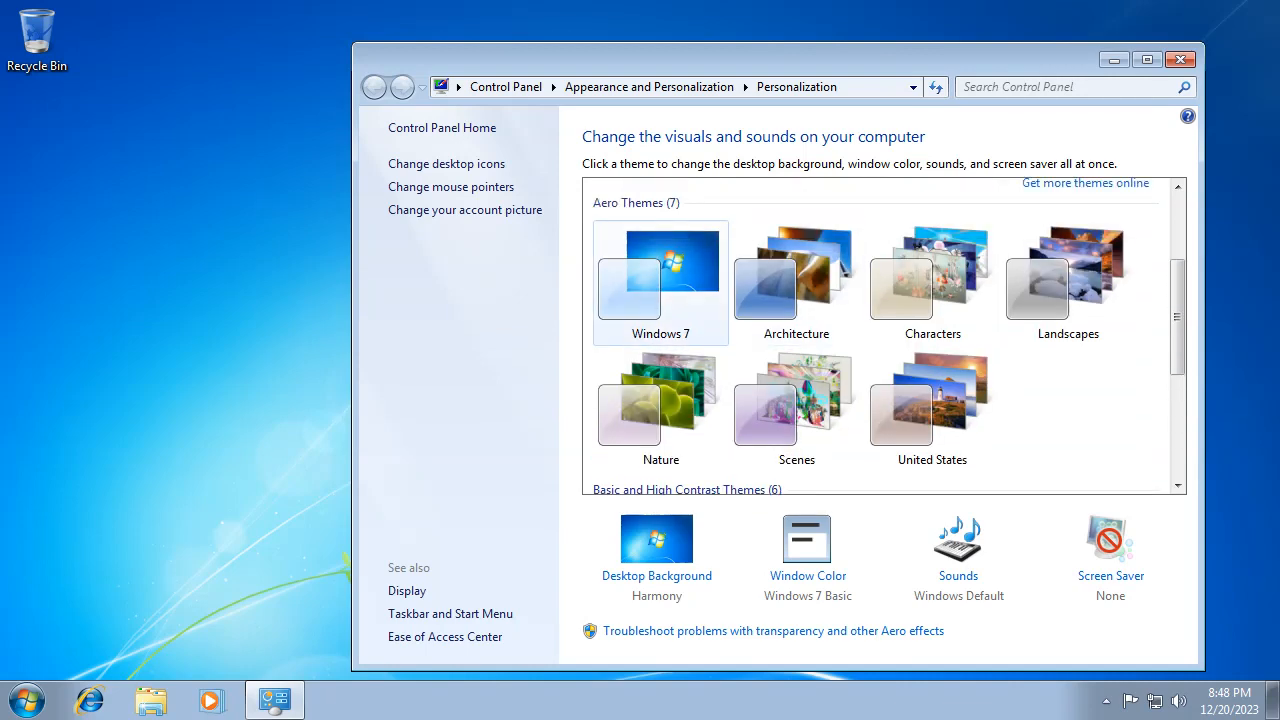
pyautogui.click(808, 538)
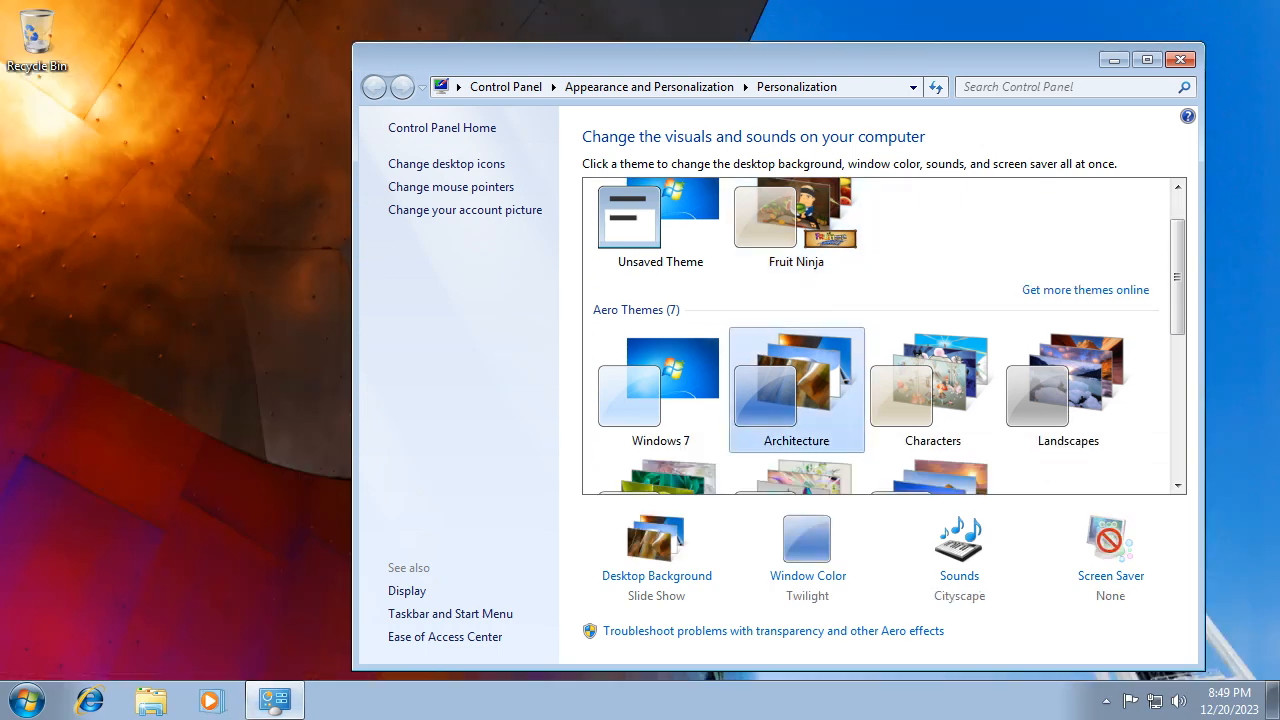
# Reposition the Personalization window lower right and apply the Landscapes theme
pyautogui.moveTo(780, 60); pyautogui.dragTo(820, 232)
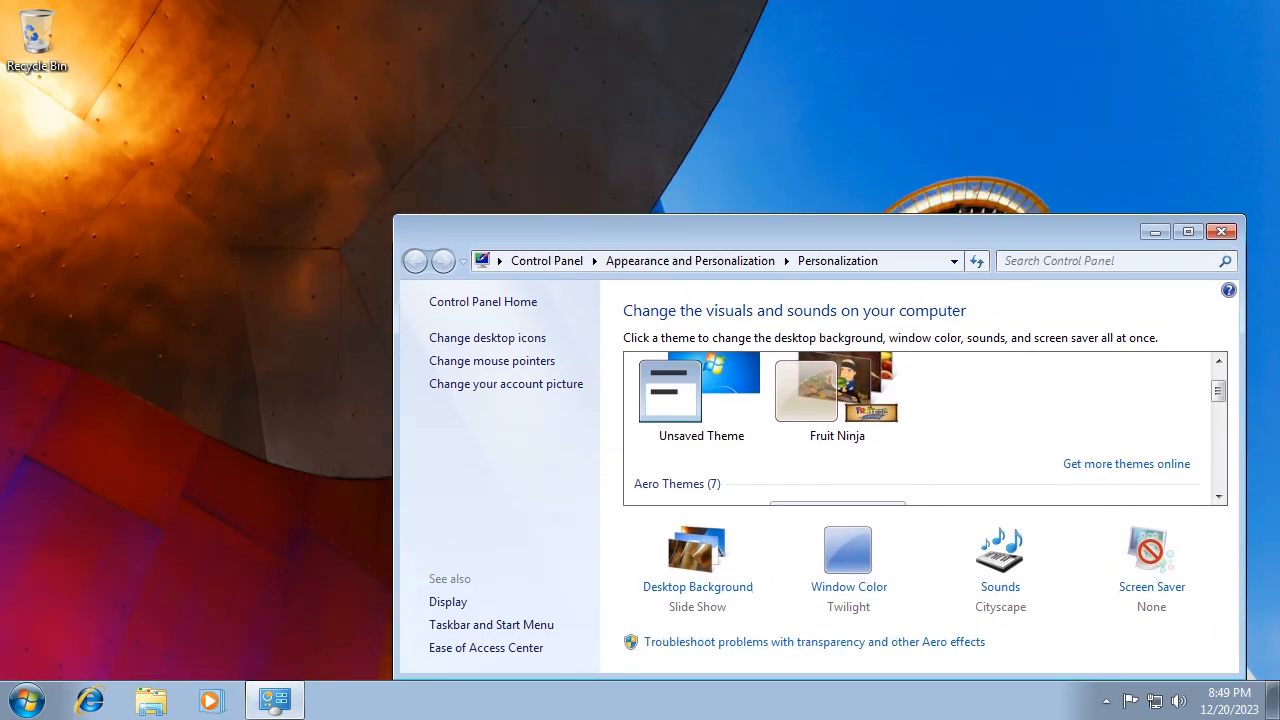
pyautogui.scroll(-3)
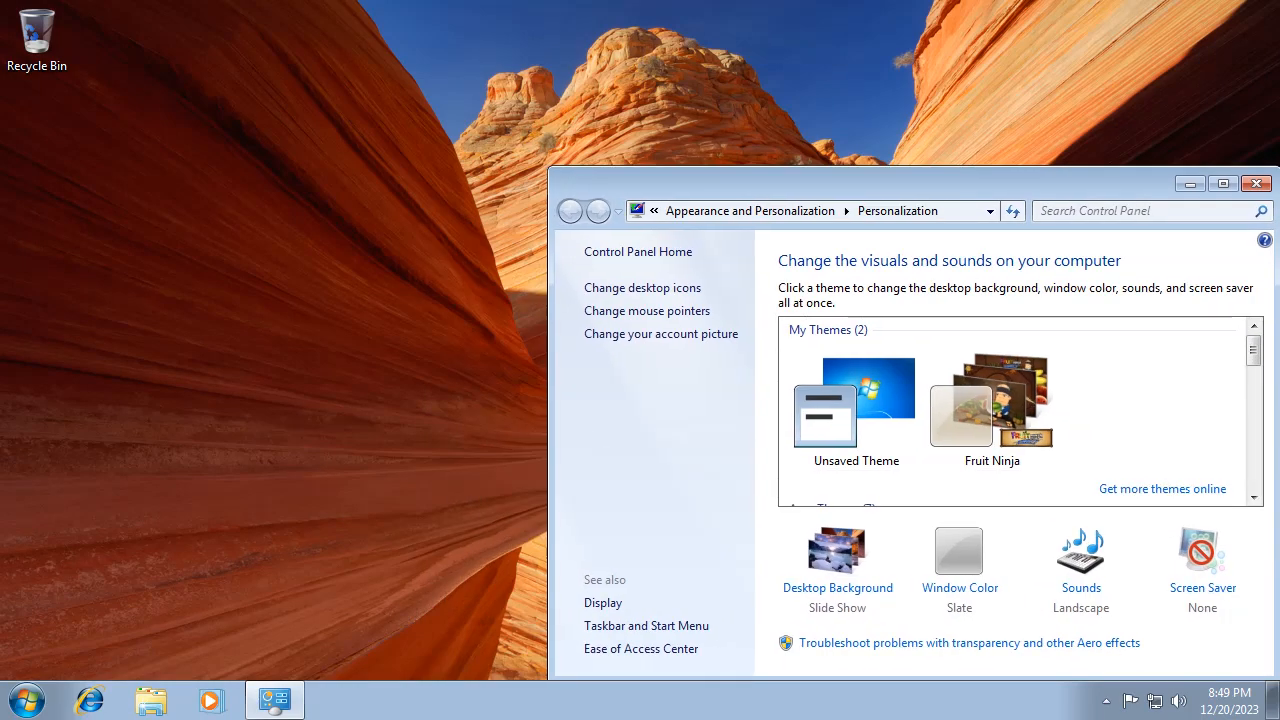
# Apply the Nature theme, then the Scenes theme
pyautogui.scroll(-3)
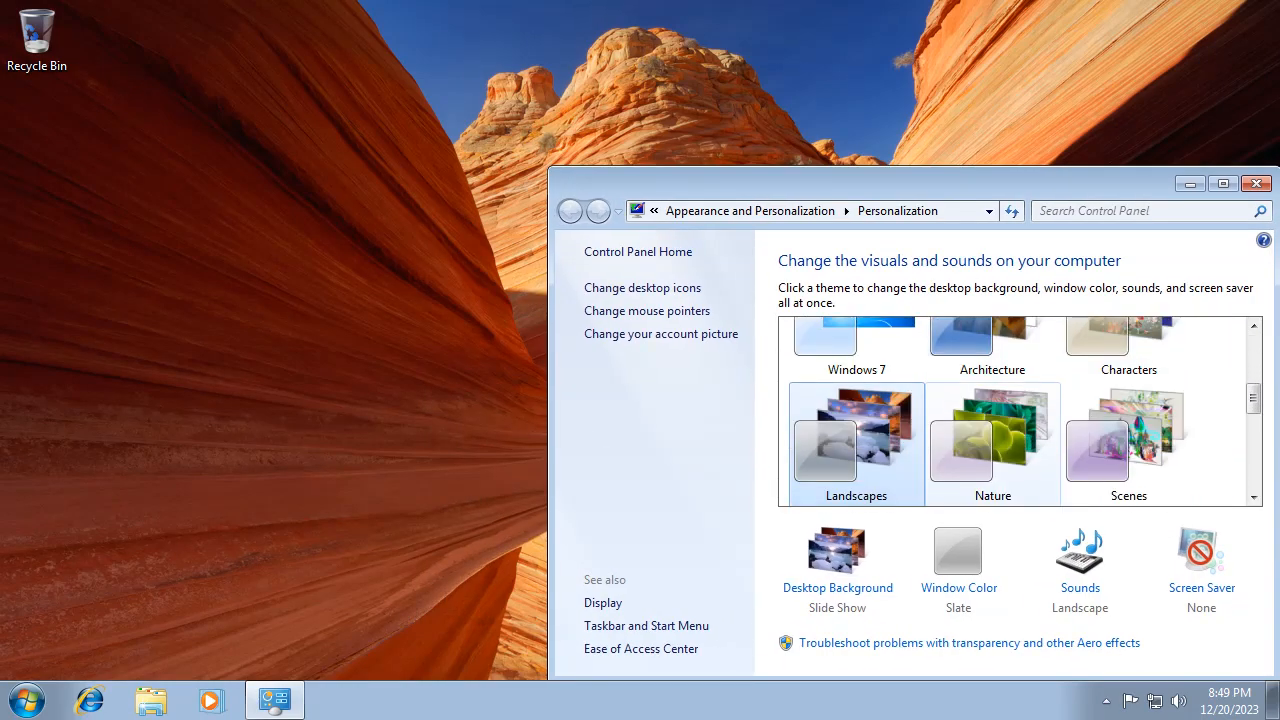
pyautogui.click(992, 442)
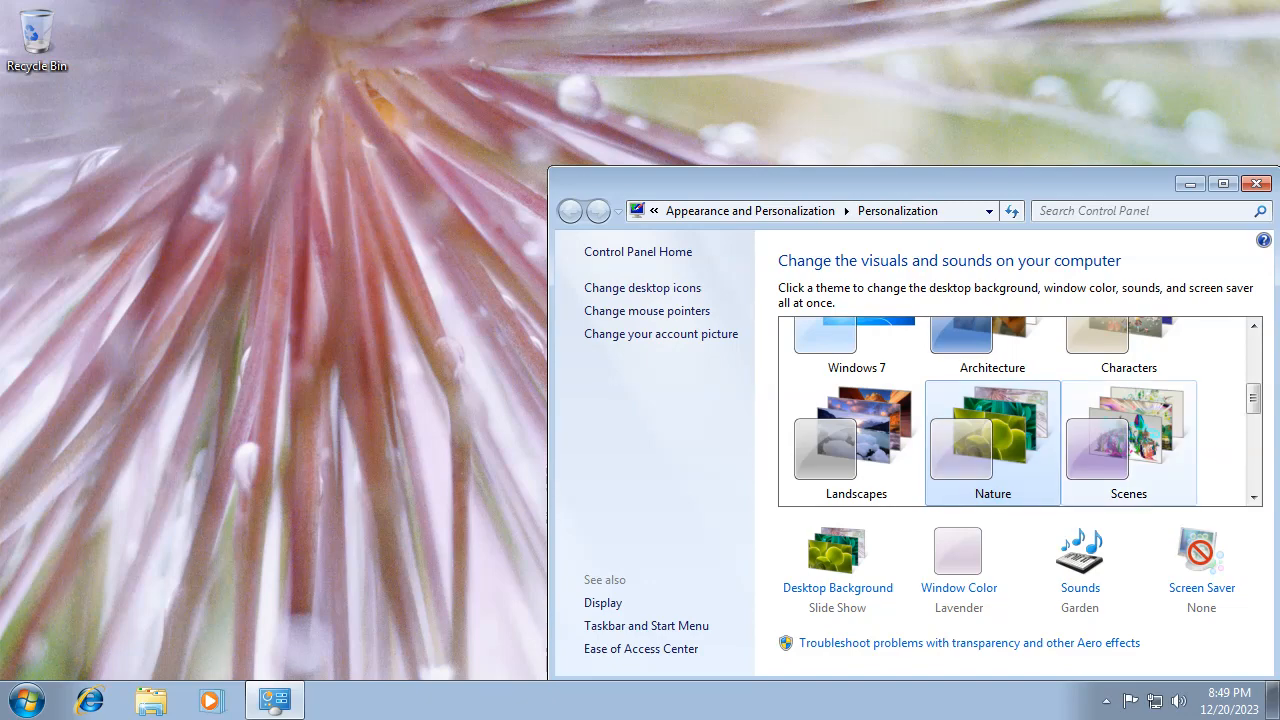
pyautogui.scroll(-3)
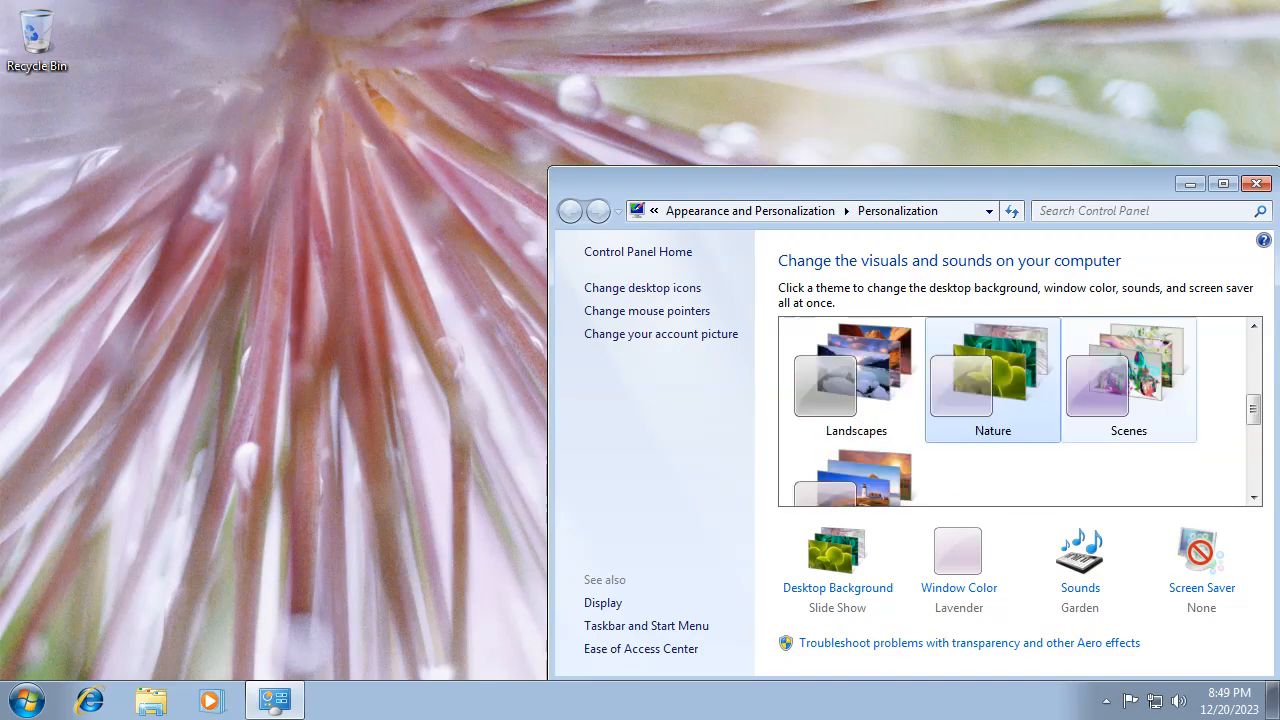
pyautogui.click(1128, 384)
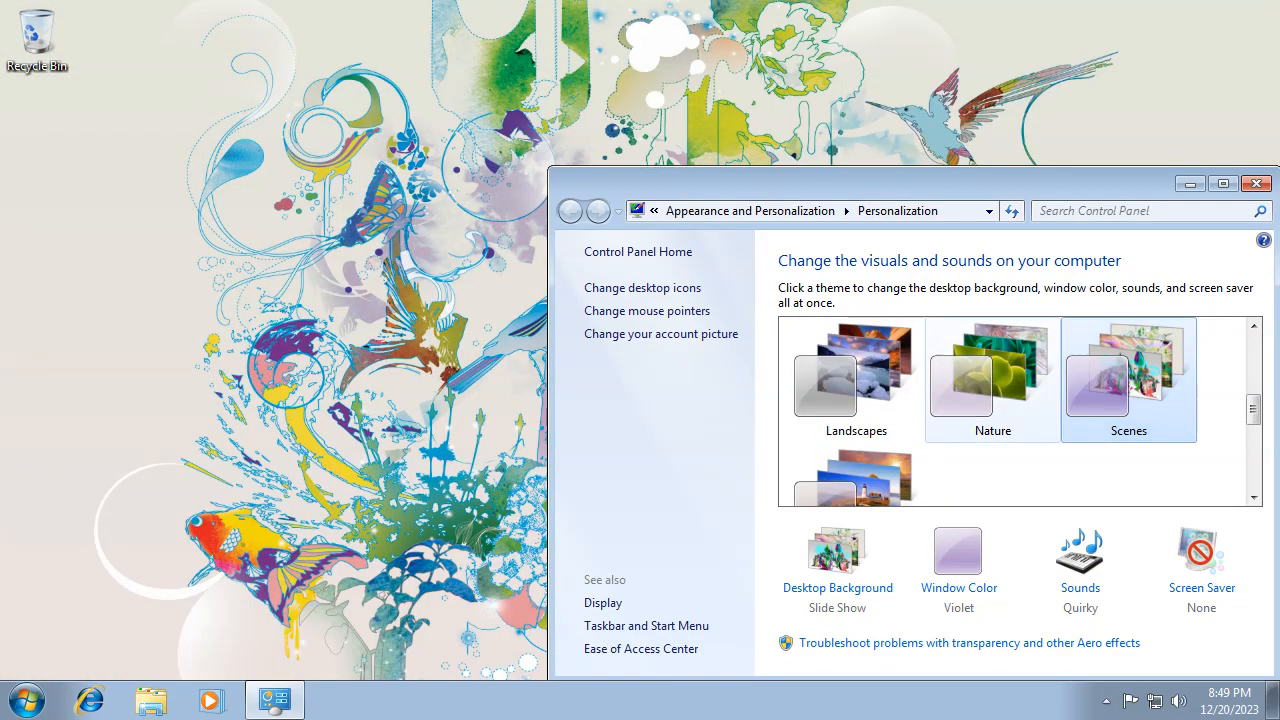
# Apply the Windows 7 Basic theme under Basic and High Contrast Themes
pyautogui.scroll(-3)
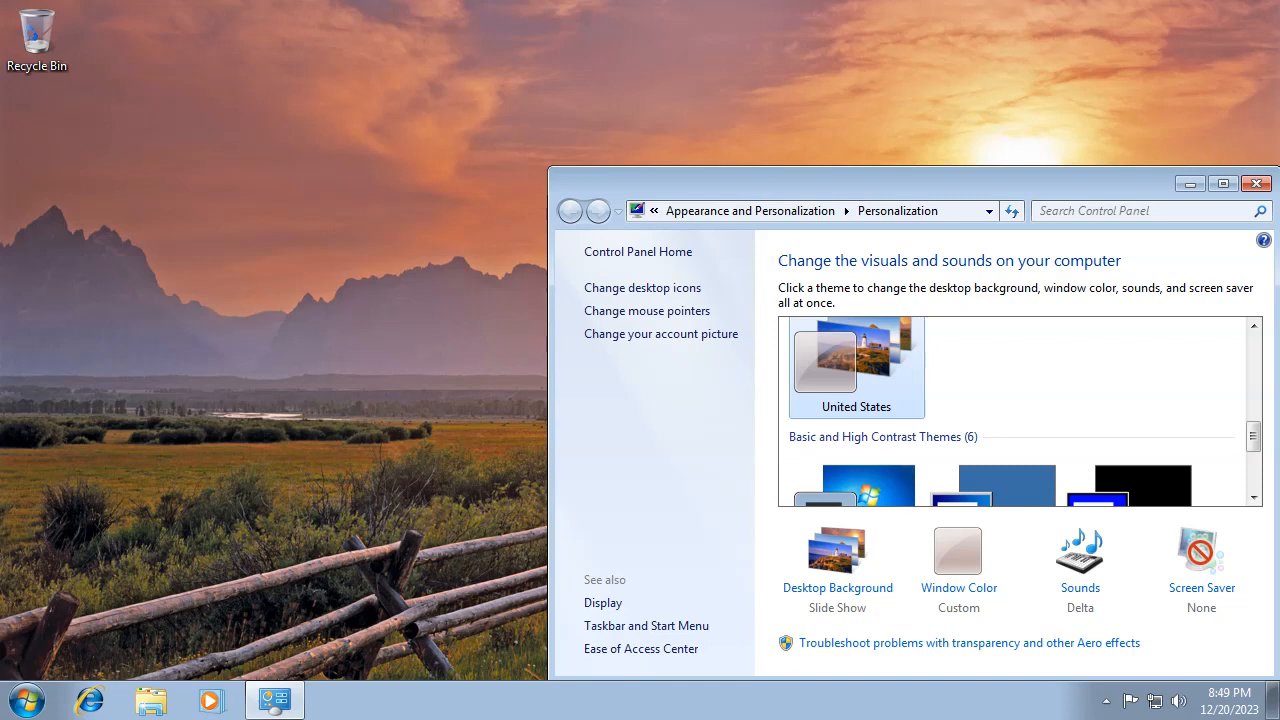
pyautogui.click(856, 442)
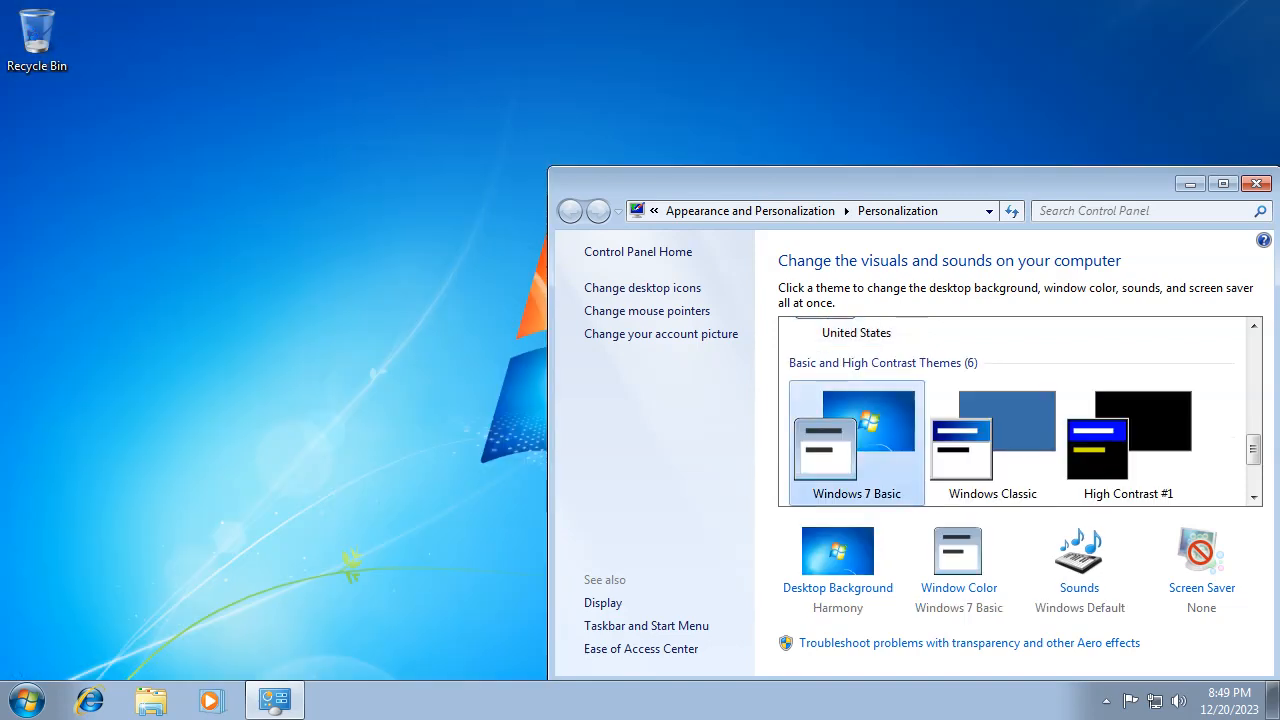